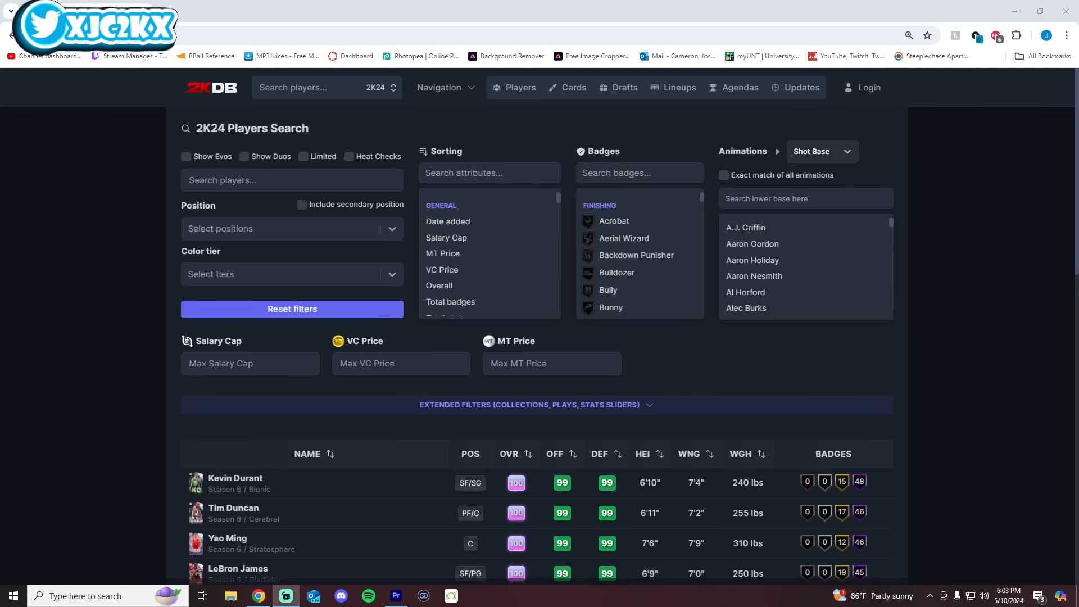
Scroll past the 2K24 search filters to the 100-overall player results table
scroll("down", 3)
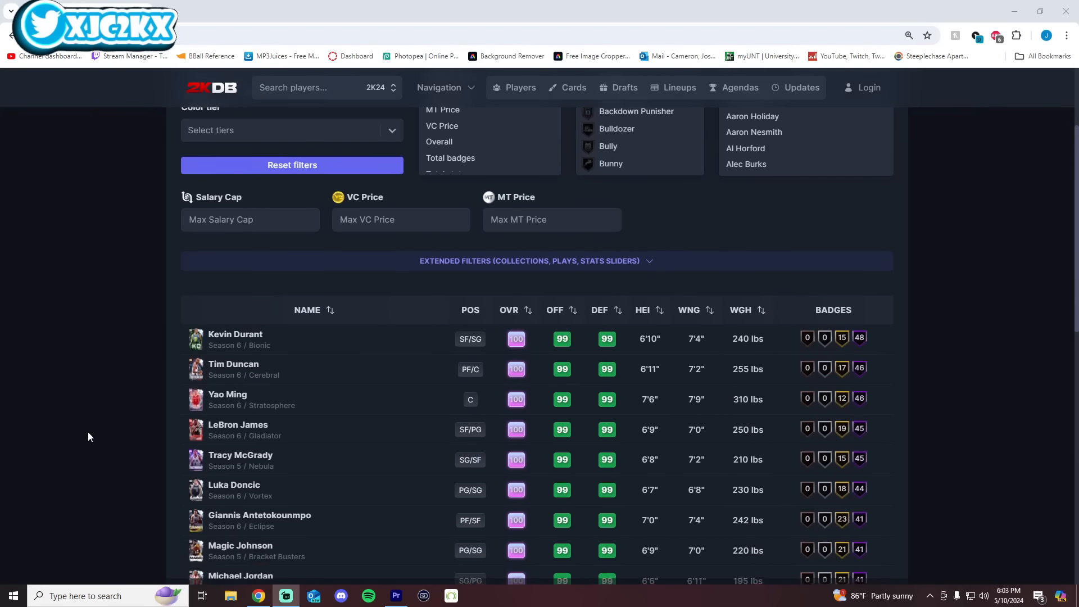
scroll("down", 3)
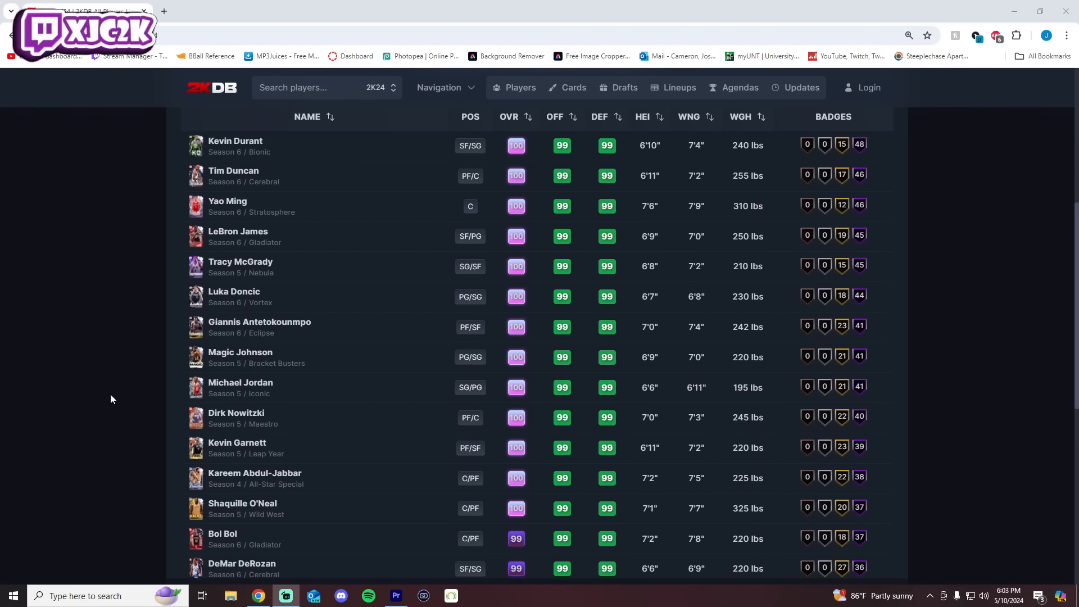
mouse_move(147, 290)
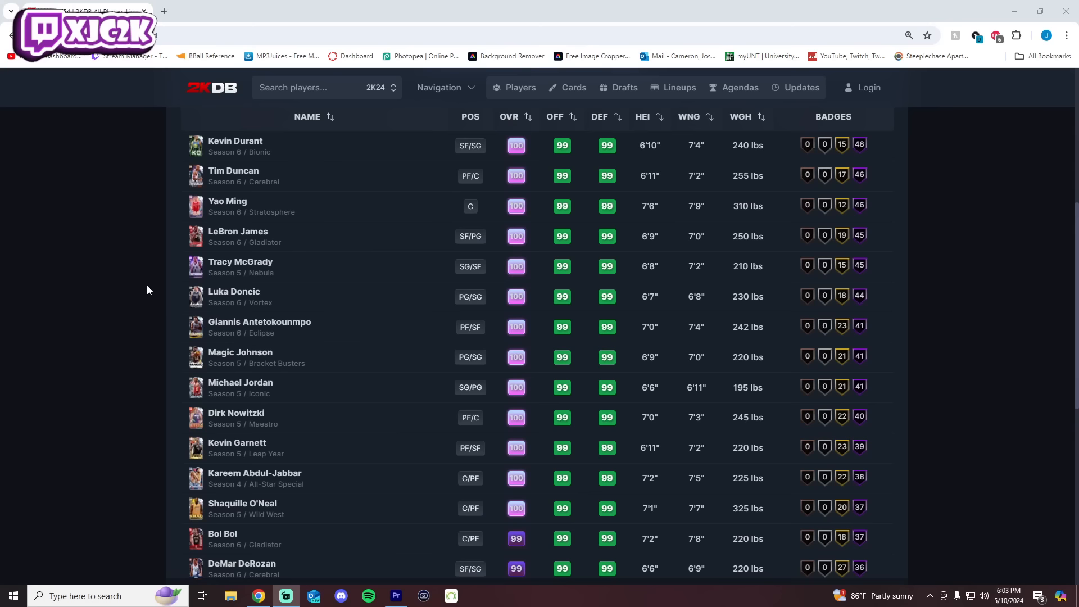
mouse_move(134, 275)
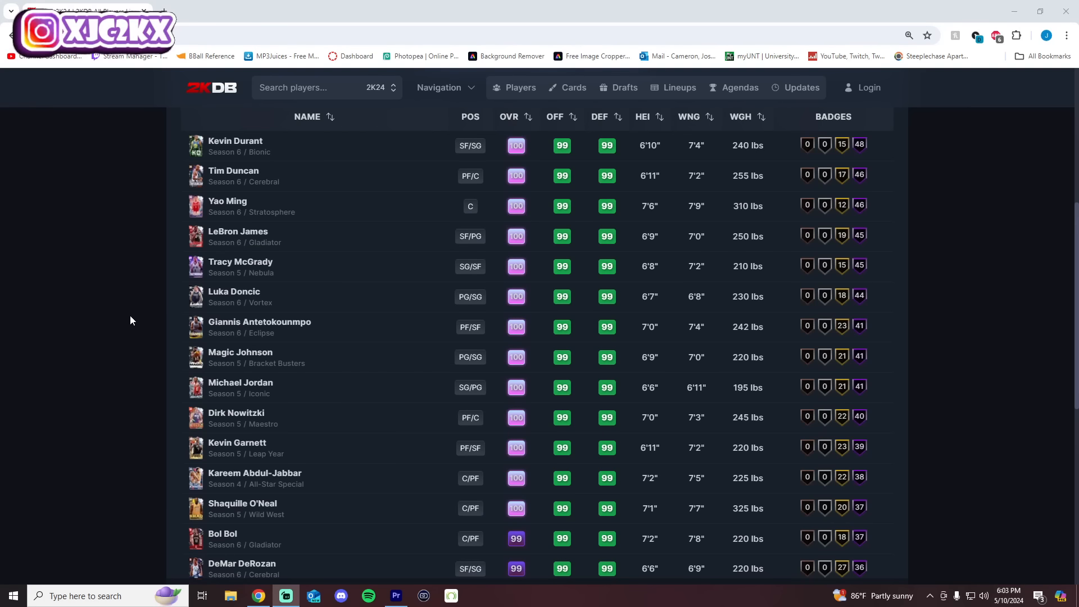
mouse_move(186, 309)
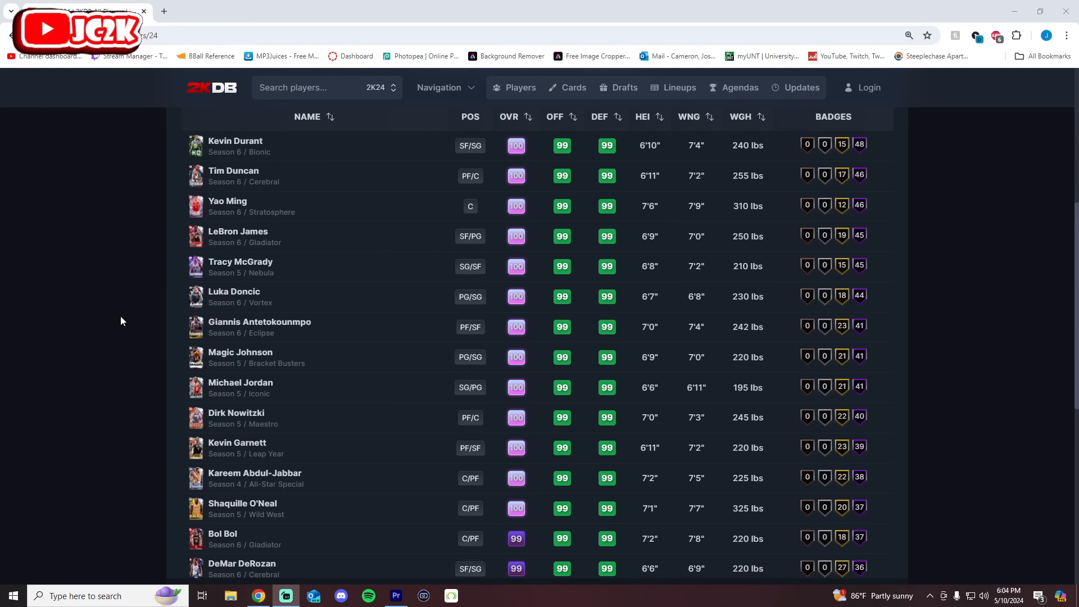
mouse_move(100, 322)
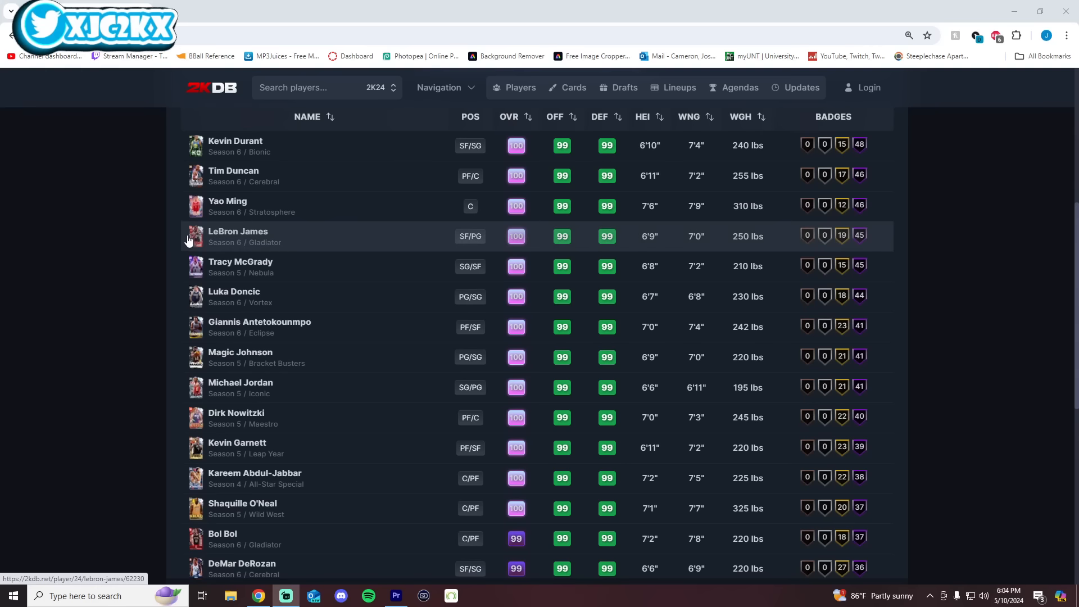
mouse_move(176, 241)
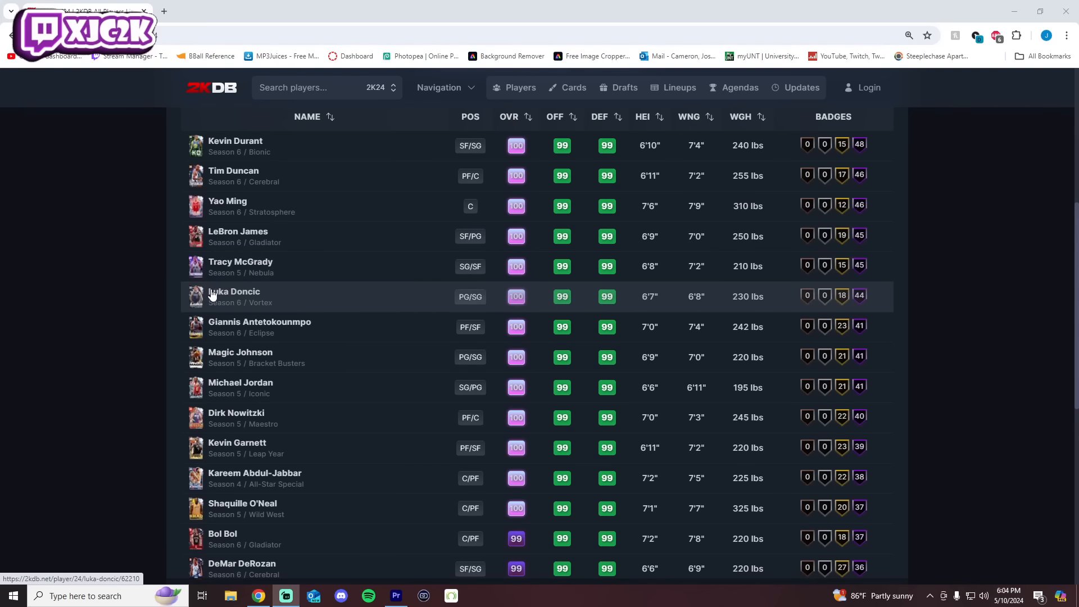
mouse_move(258, 387)
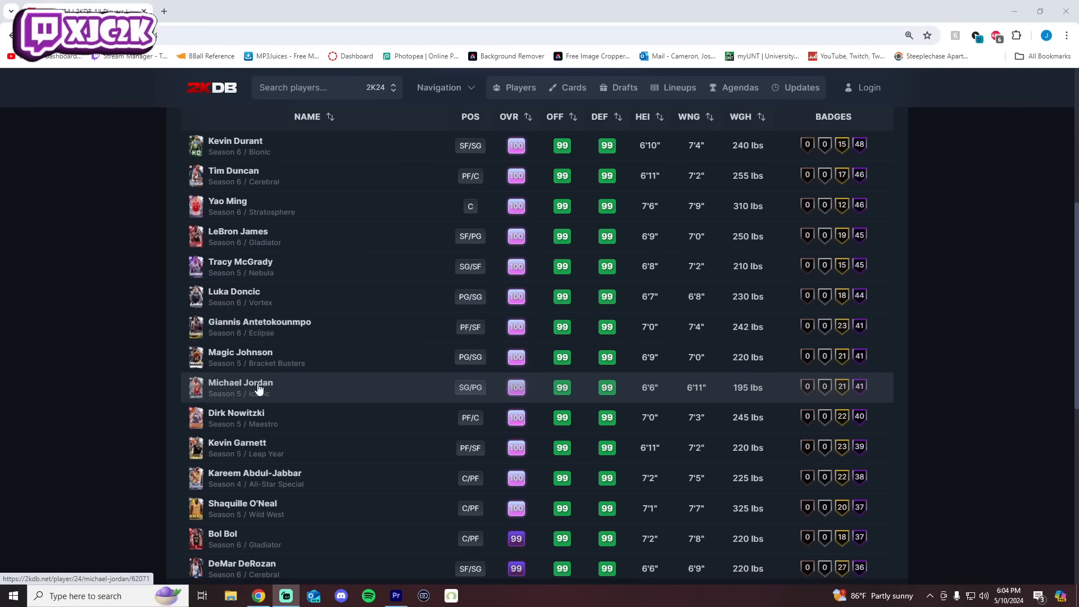
mouse_move(252, 478)
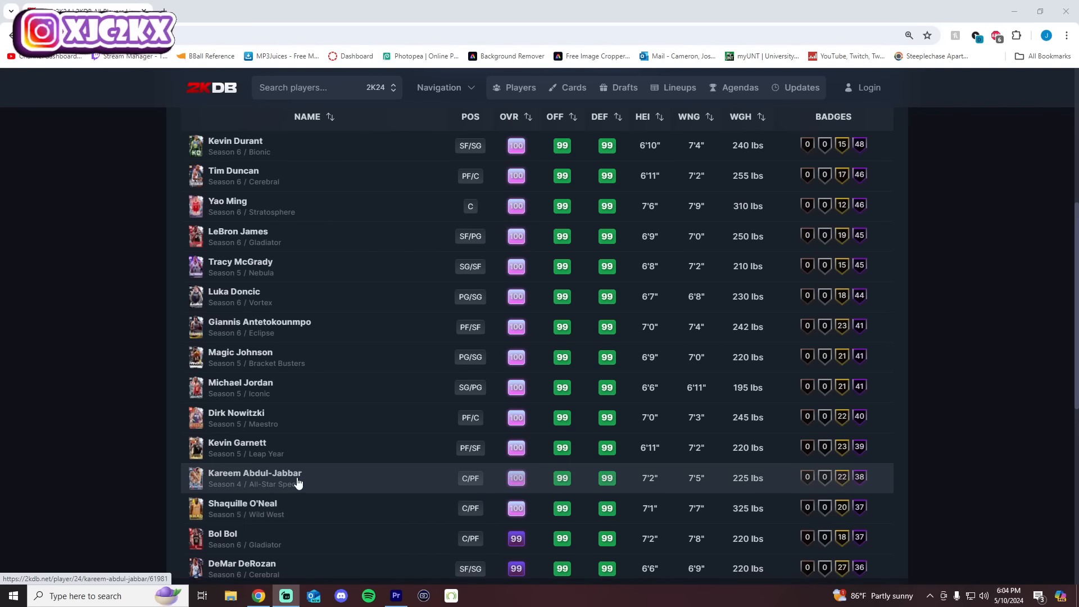
mouse_move(241, 387)
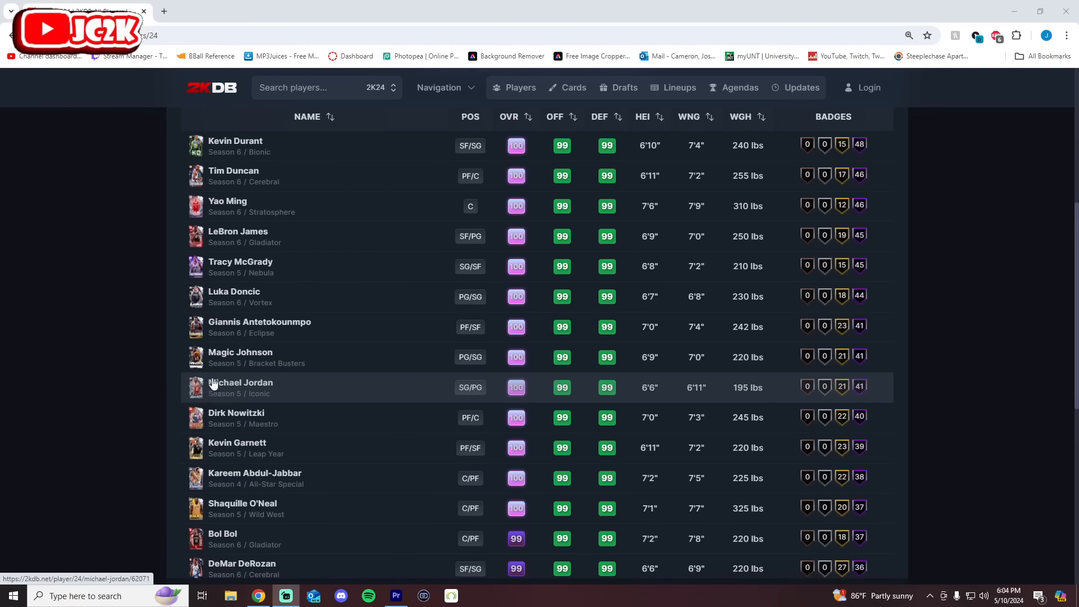
mouse_move(214, 357)
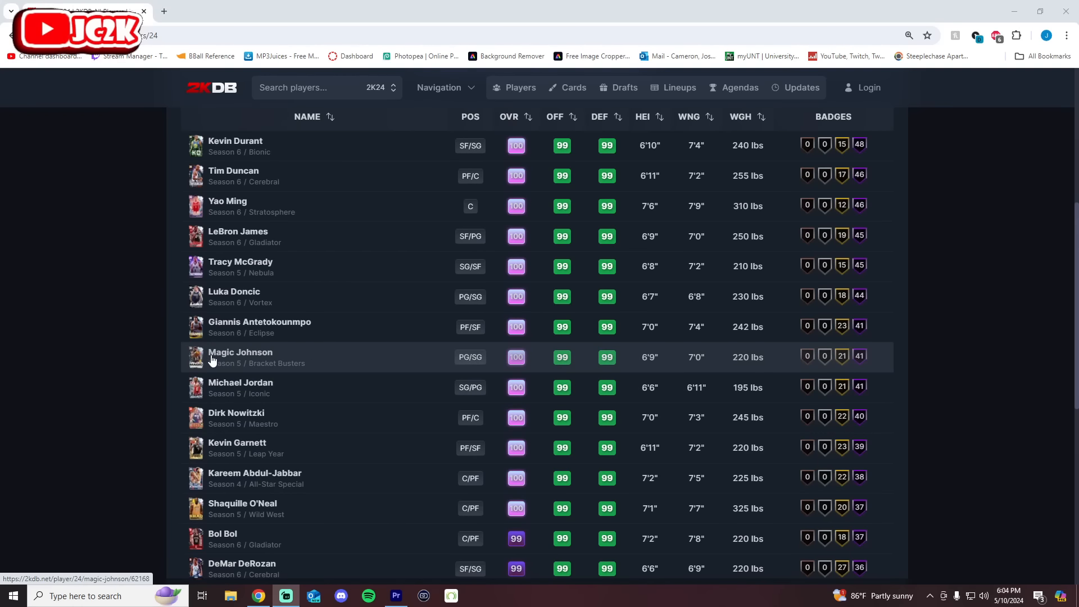
mouse_move(191, 362)
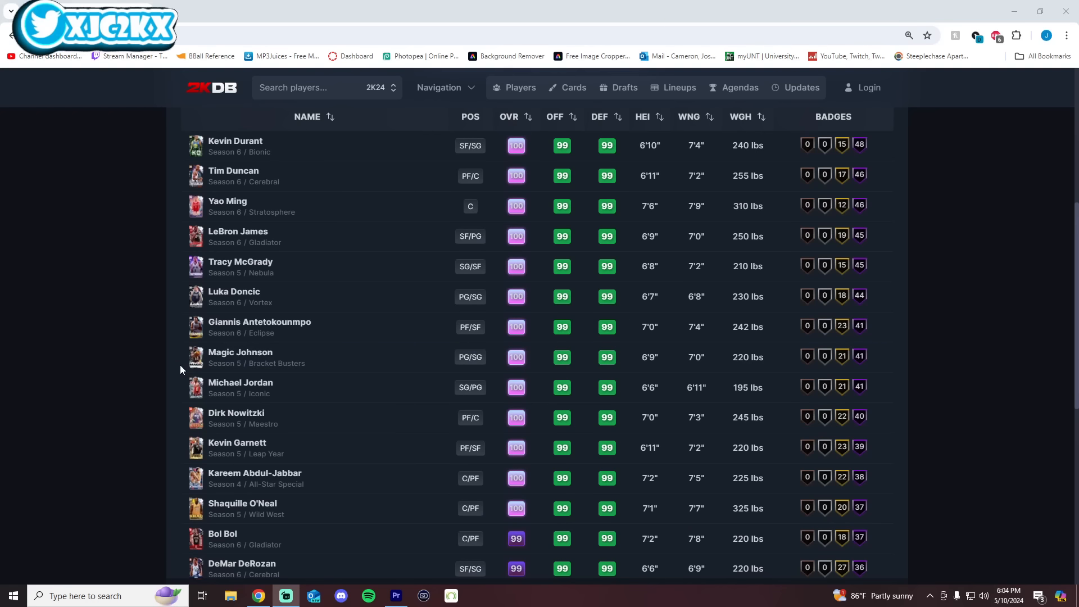
mouse_move(227, 233)
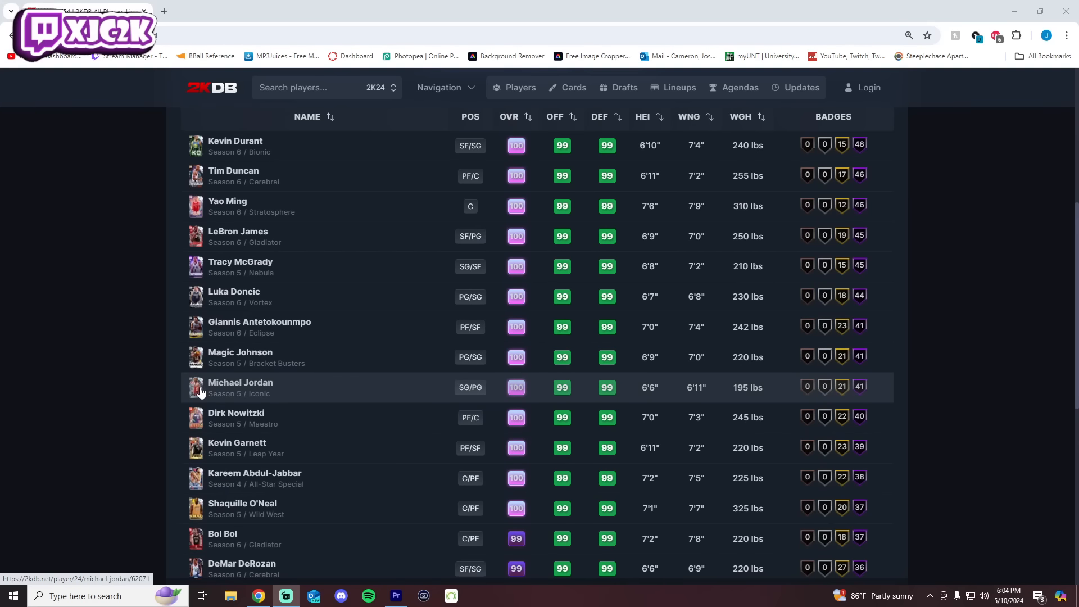
mouse_move(244, 141)
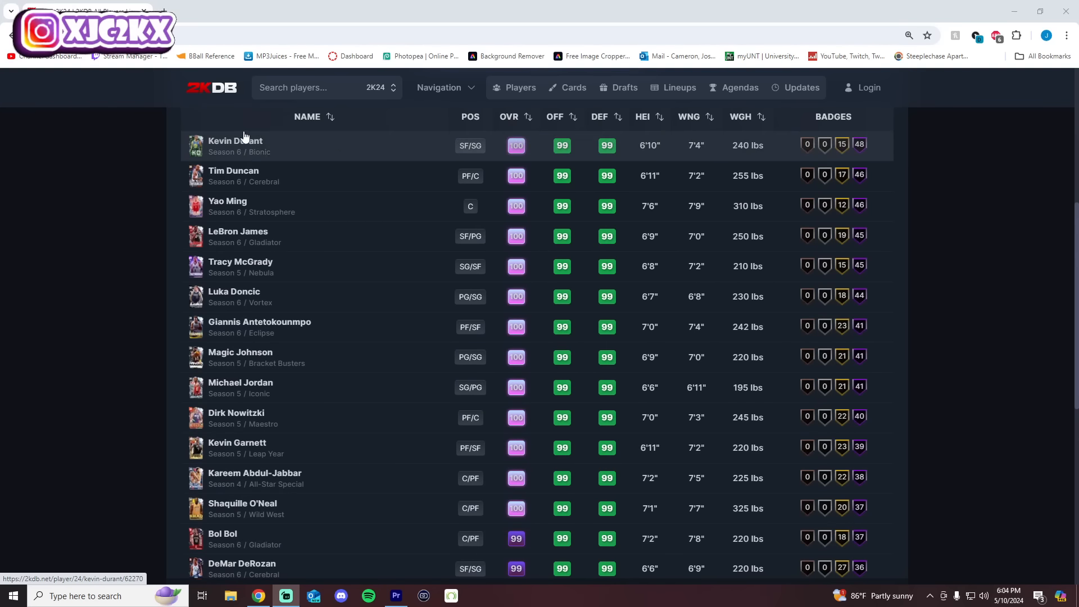
Open Kevin Durant's 100-overall card page and view his animations
left_click(235, 145)
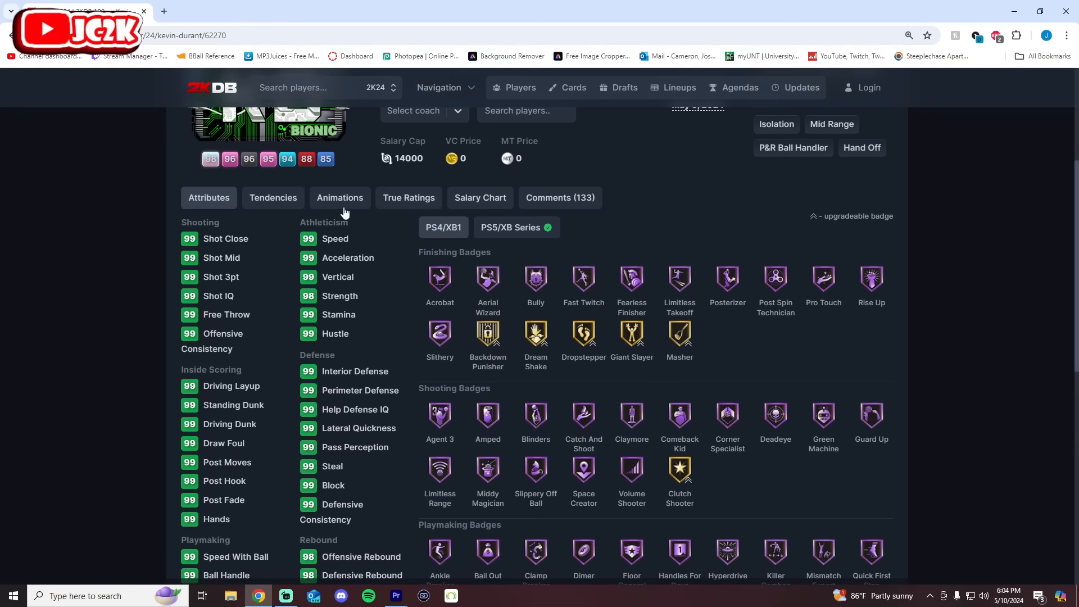
left_click(339, 197)
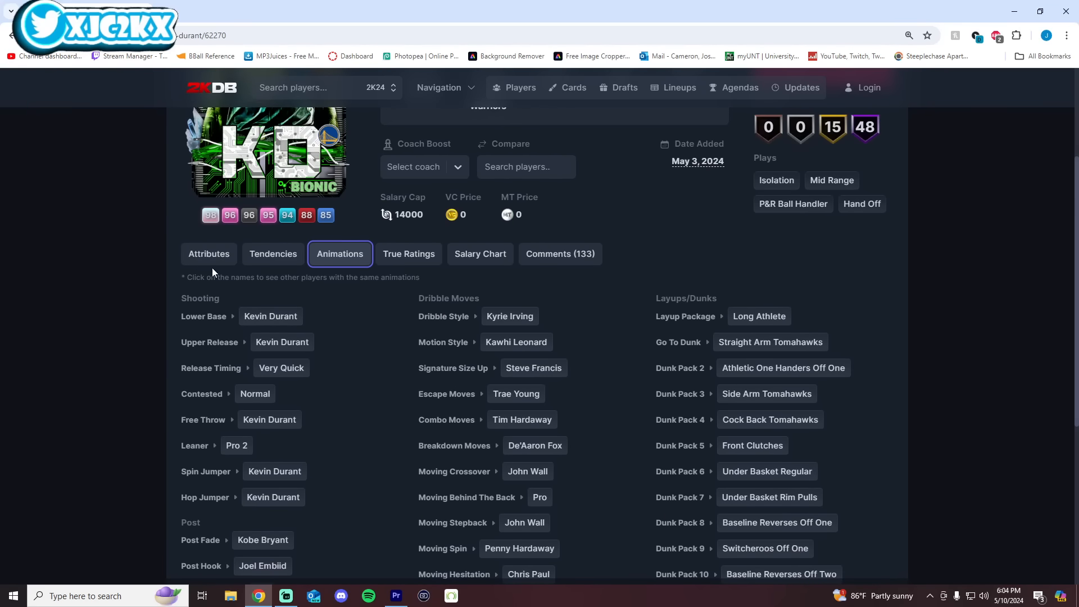
left_click(208, 254)
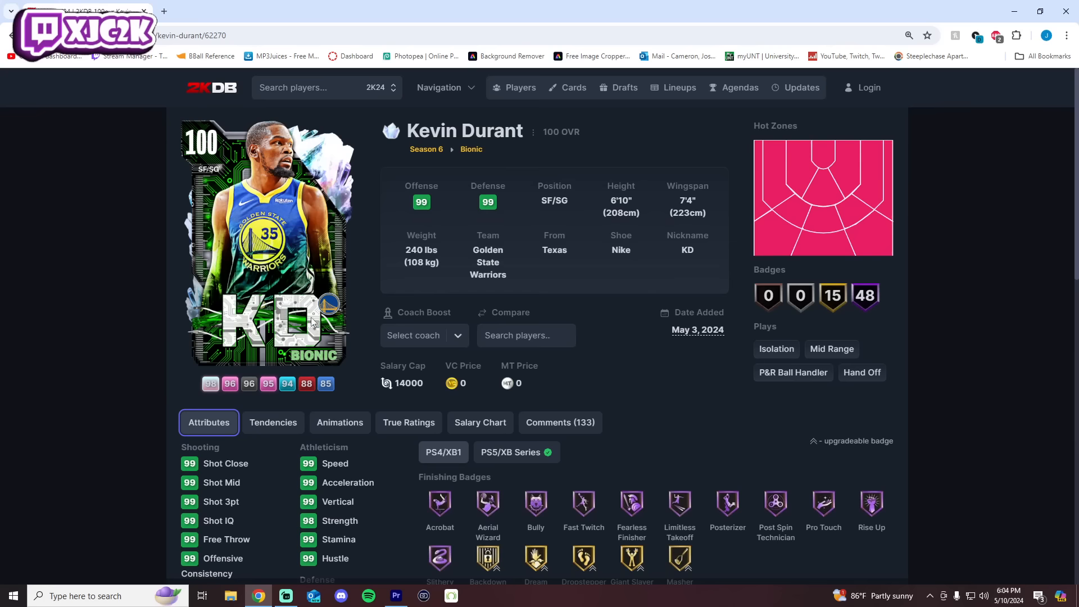
mouse_move(481, 235)
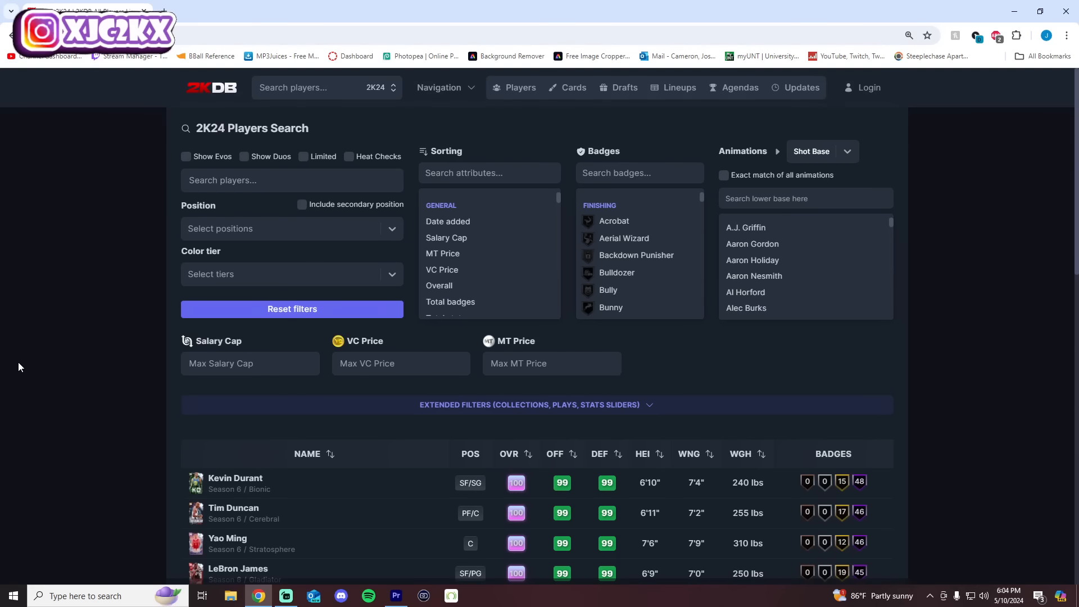
scroll("down", 3)
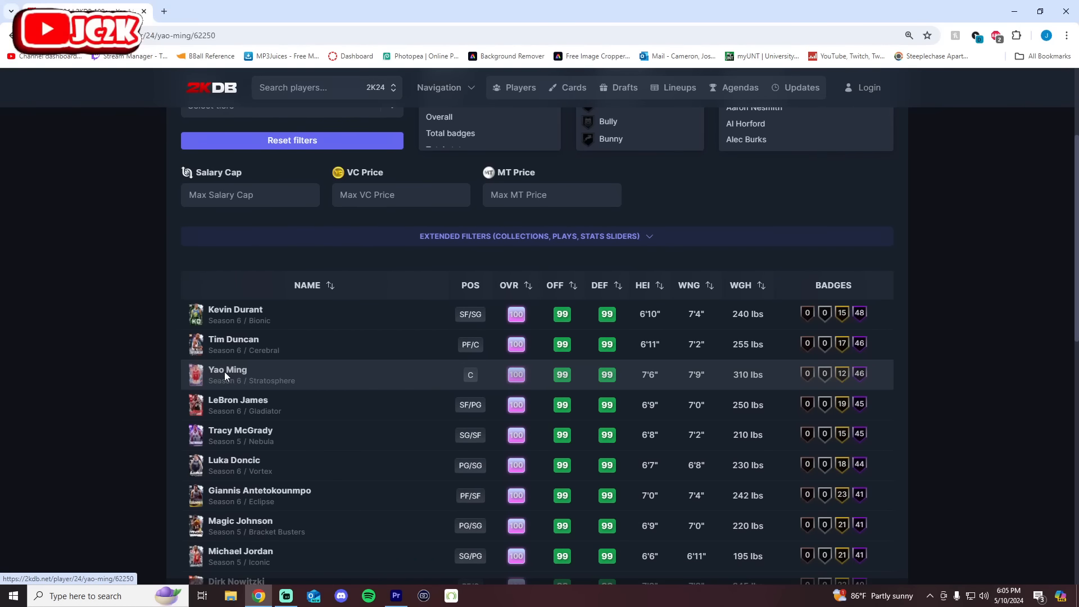
left_click(227, 374)
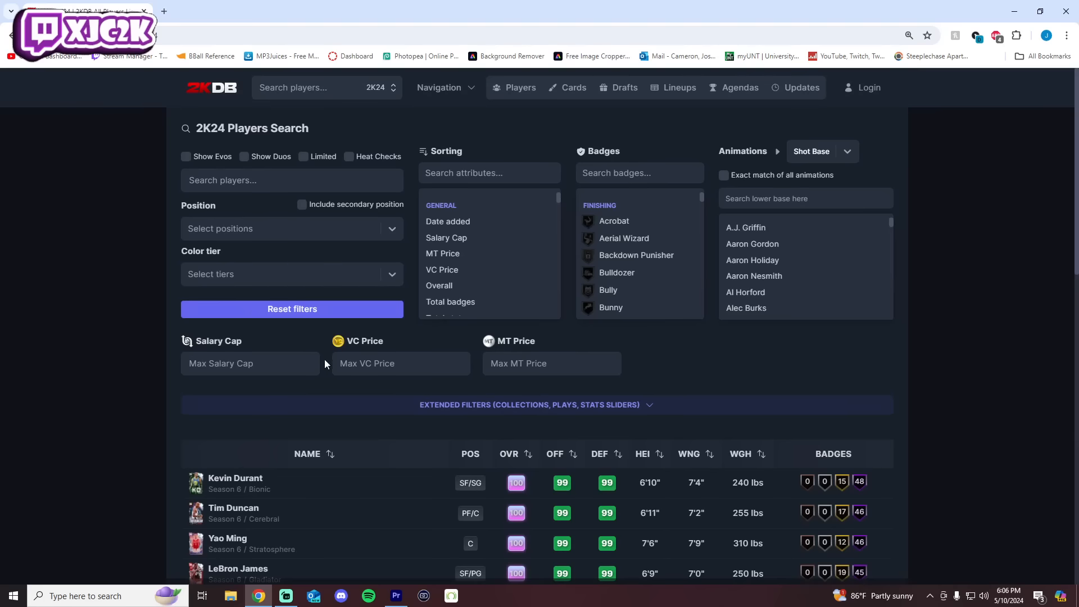
mouse_move(216, 519)
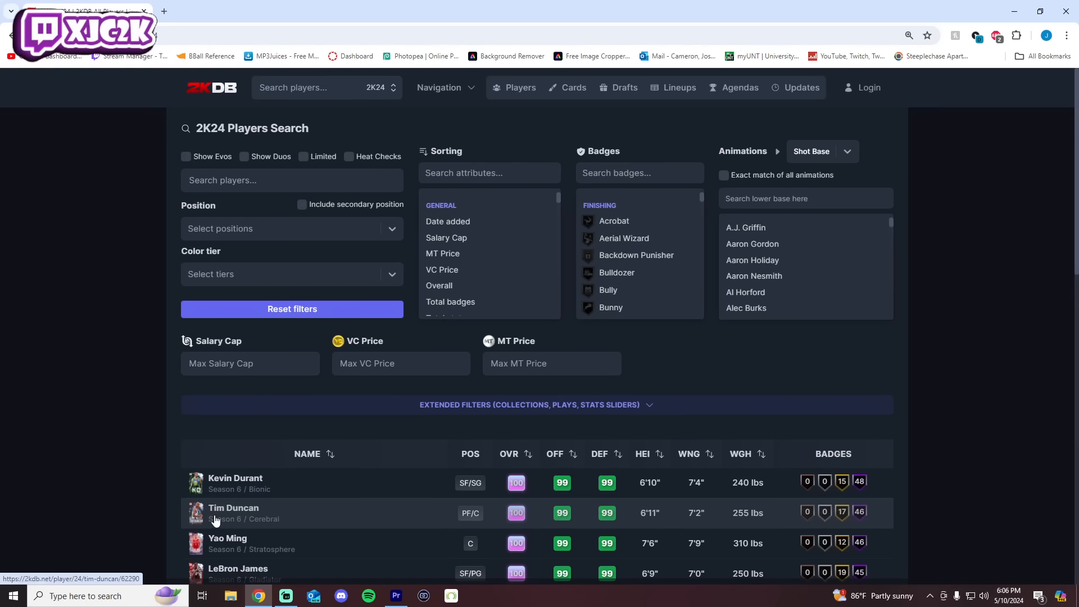
left_click(234, 512)
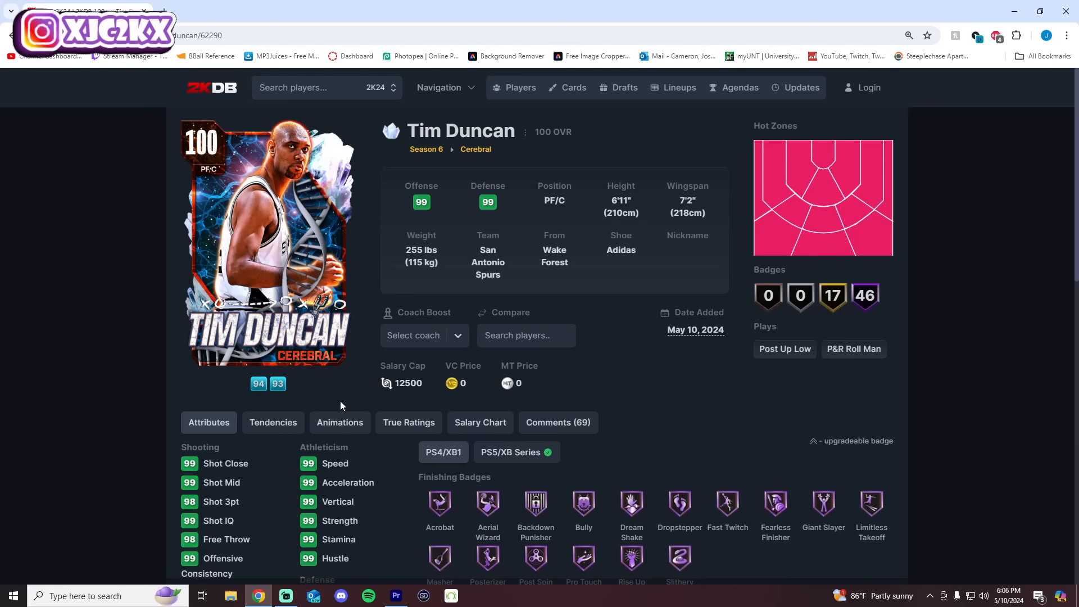
left_click(339, 422)
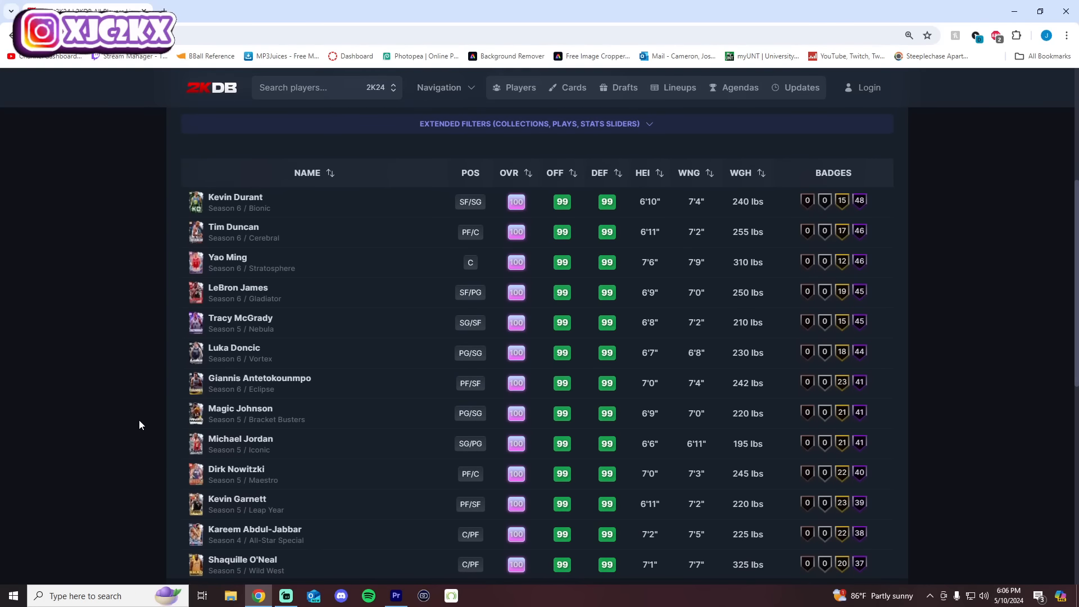
scroll("down", 3)
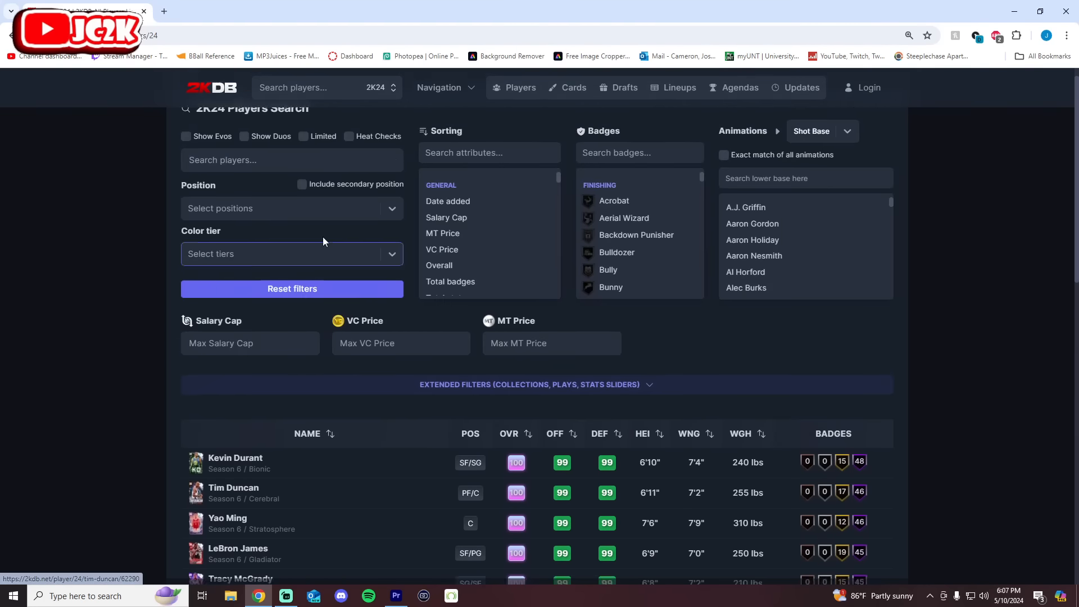
left_click(444, 87)
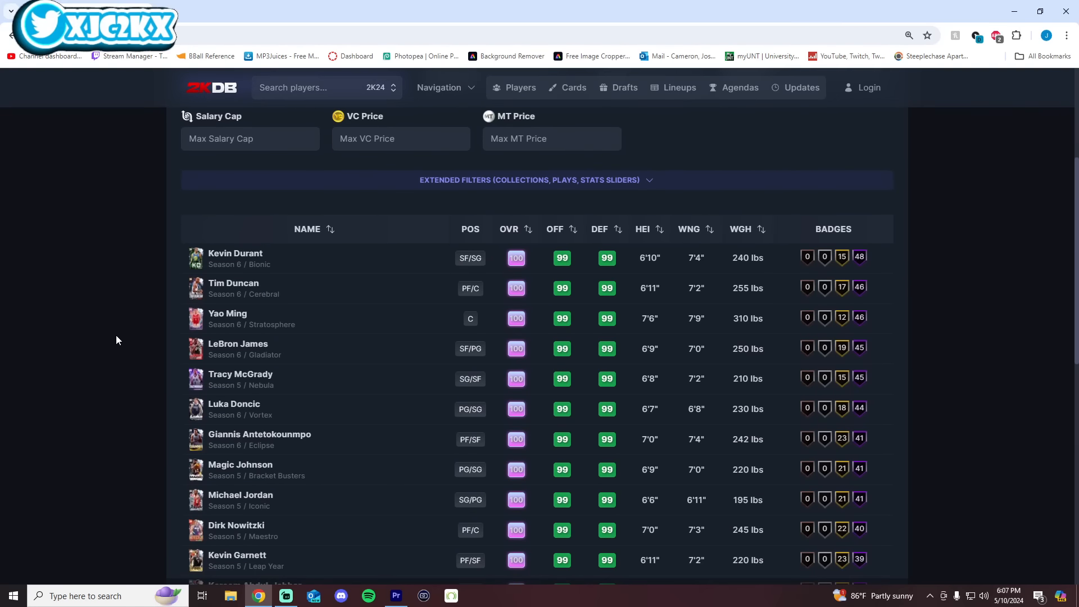
scroll("down", 3)
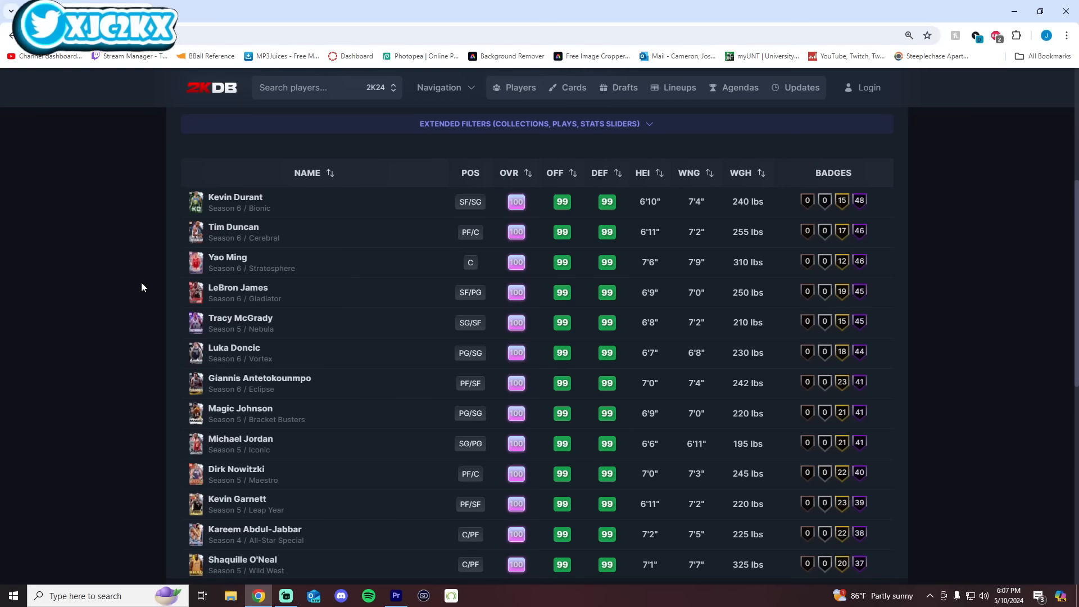
mouse_move(141, 289)
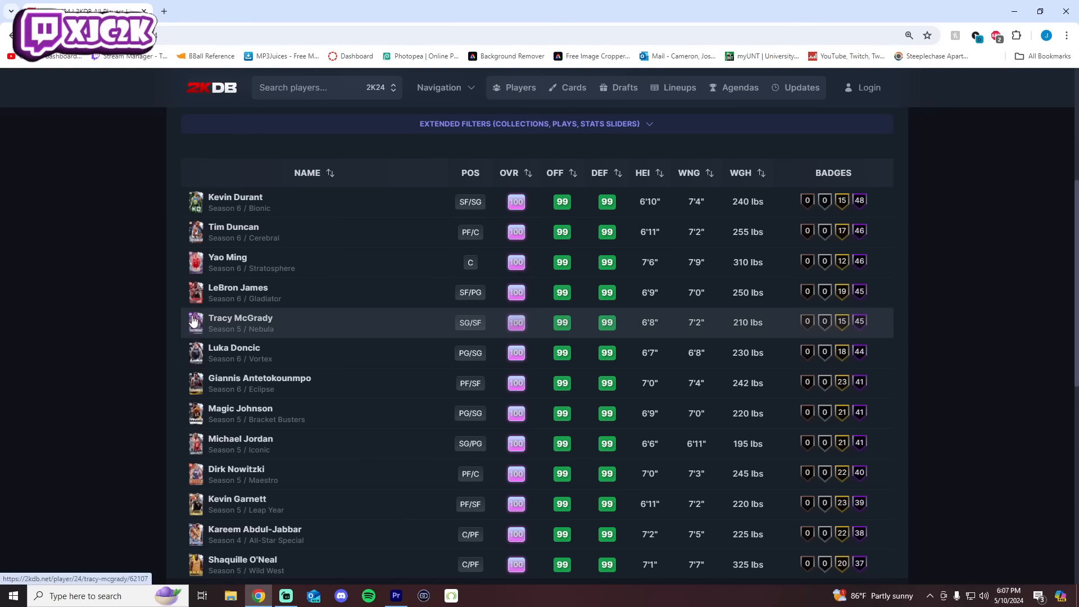
mouse_move(183, 307)
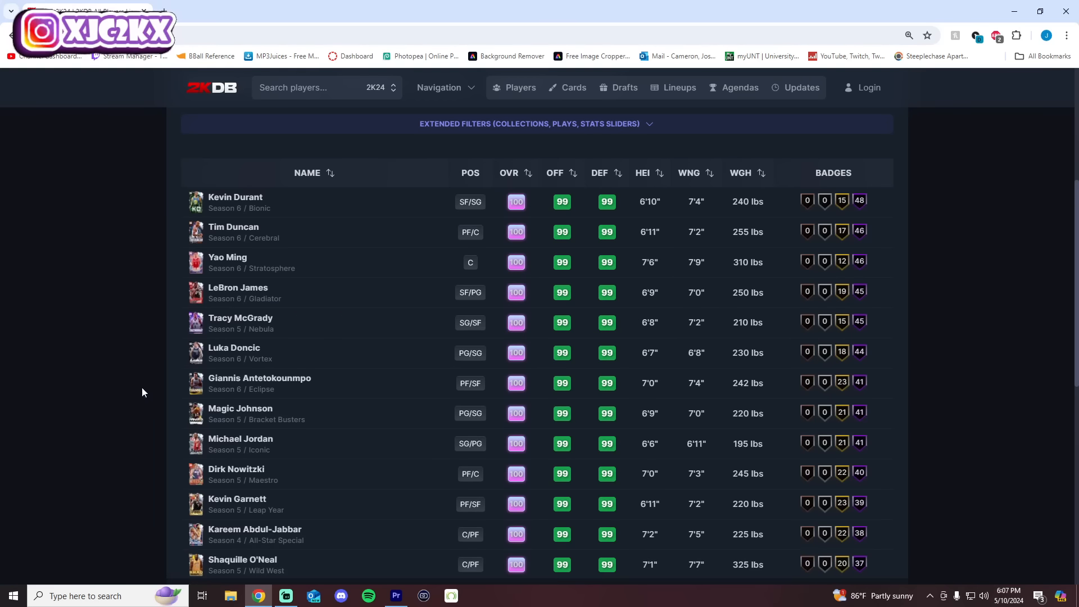
mouse_move(147, 362)
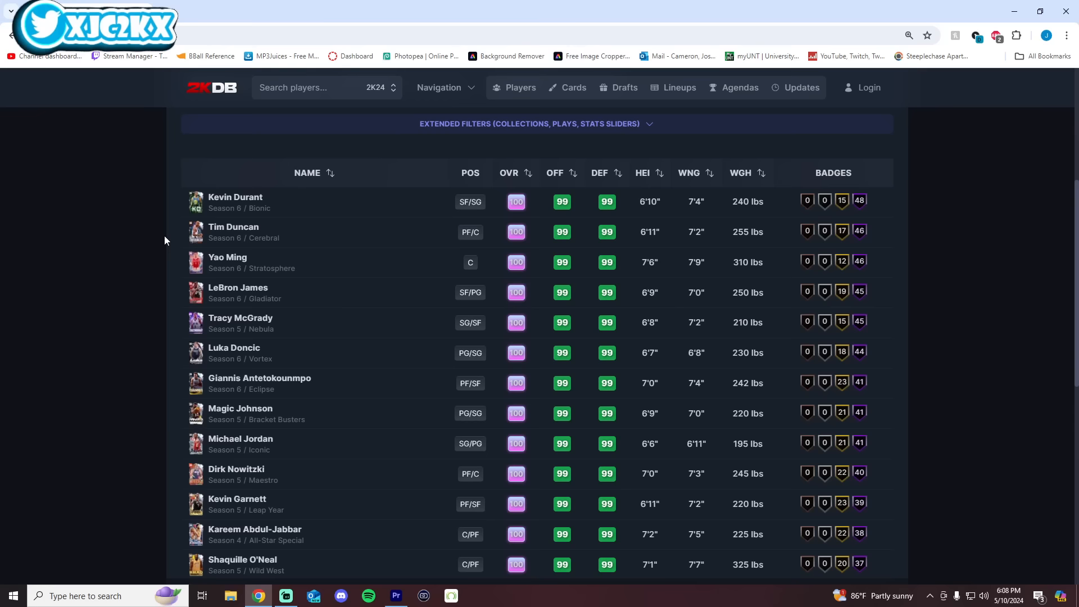
mouse_move(151, 231)
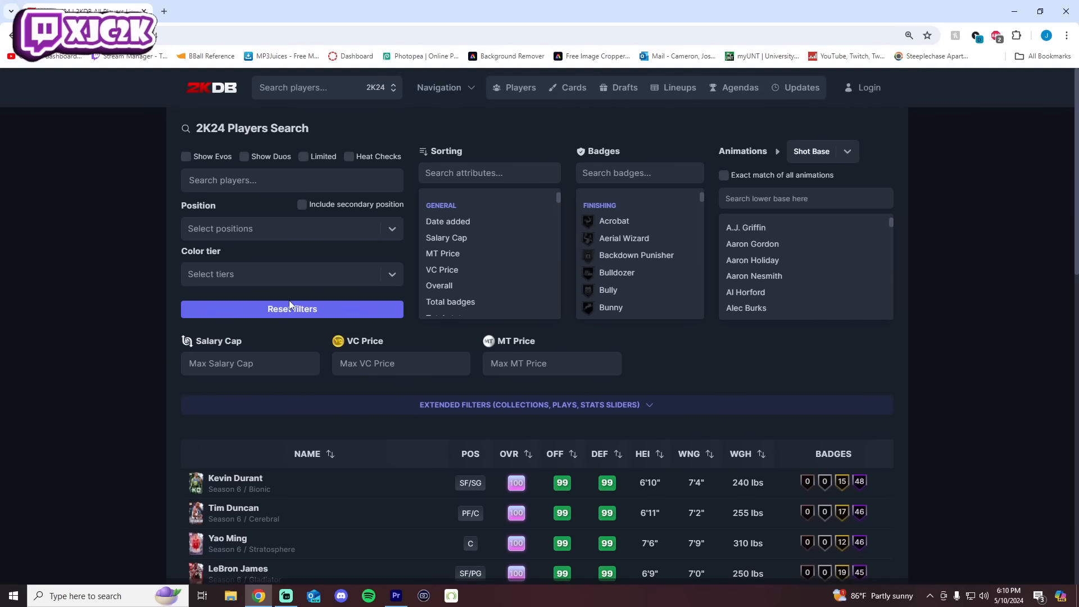
Scroll past Shaquille O'Neal to the first 99-overall cards, Bol Bol and DeMar DeRozan
scroll("down", 3)
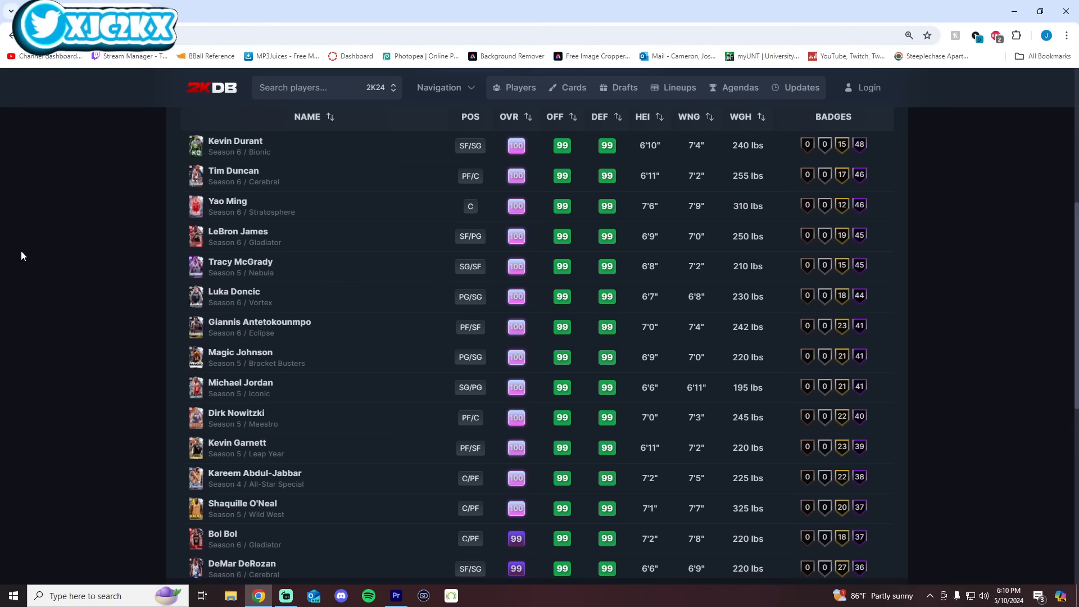
mouse_move(108, 238)
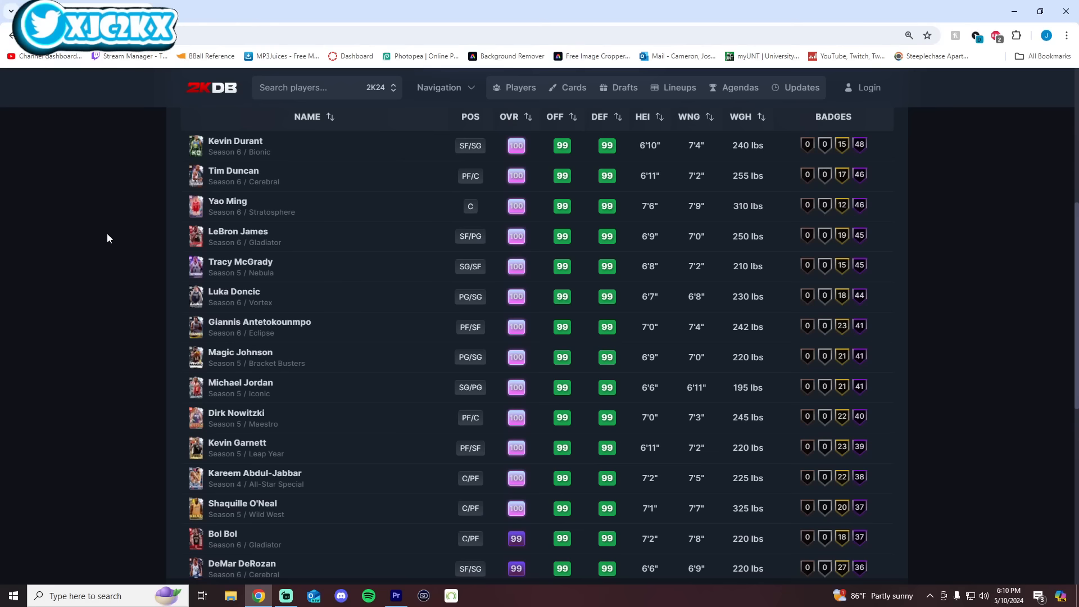